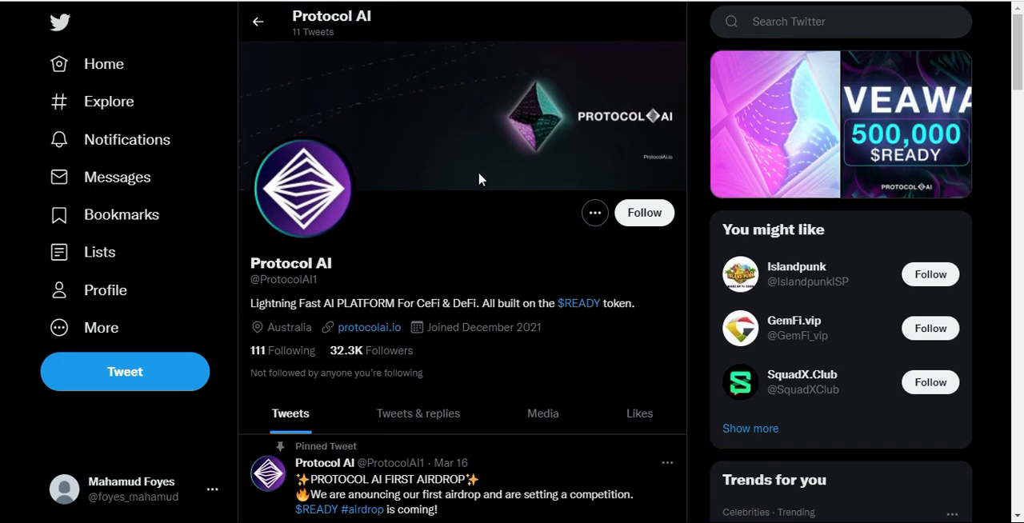
mouse_move(480, 178)
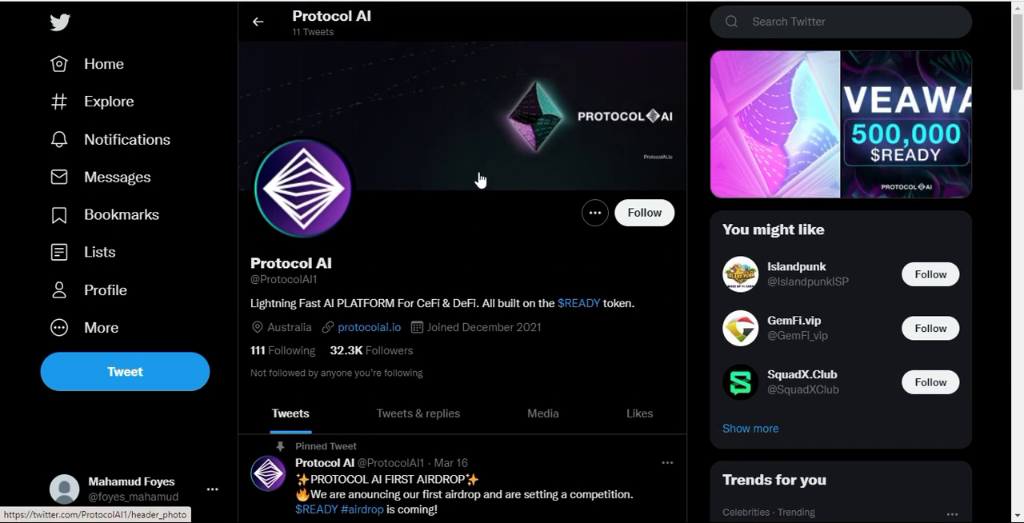
scroll(down, 3)
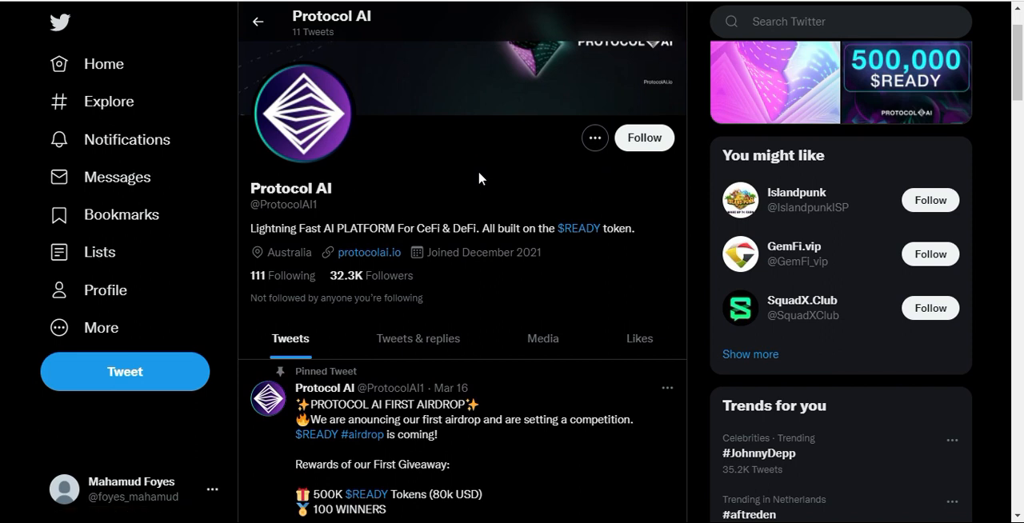
scroll(down, 3)
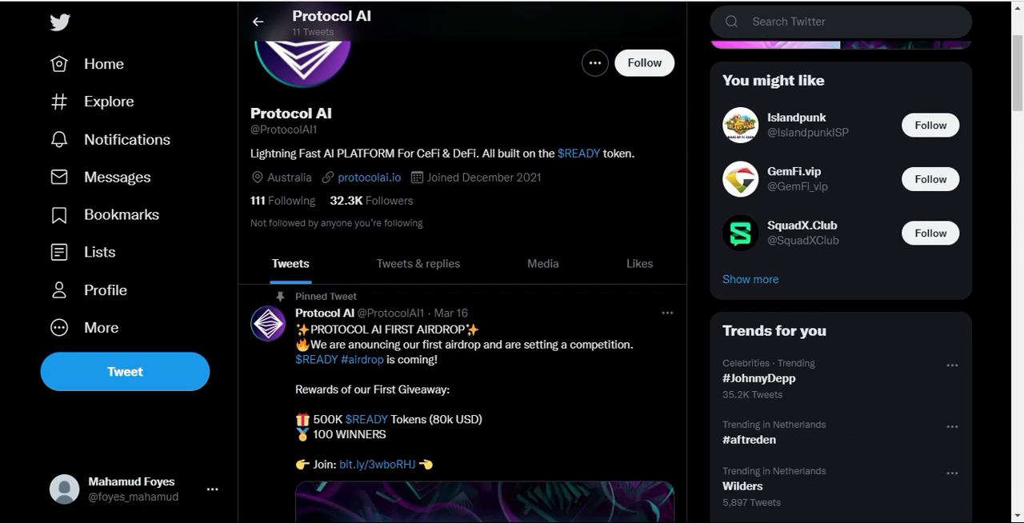
scroll(down, 3)
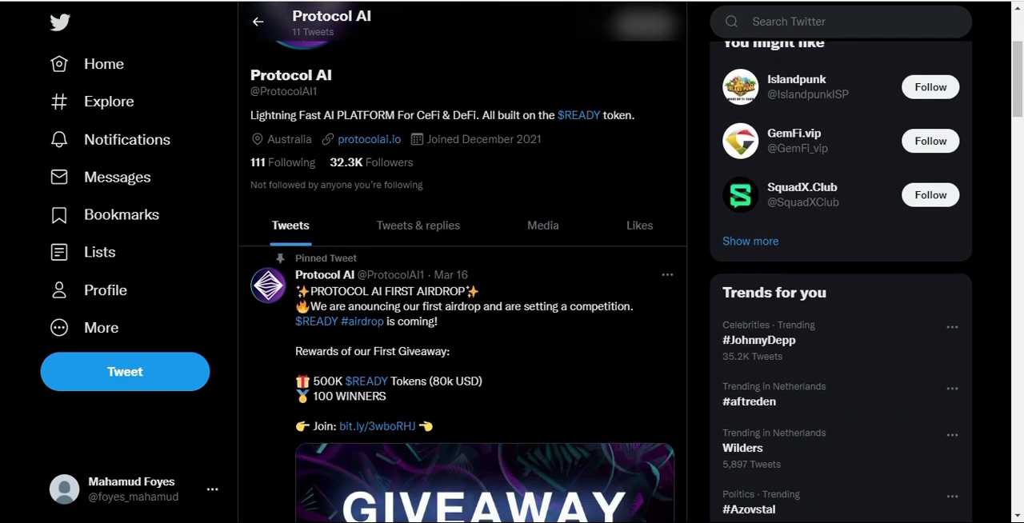
scroll(down, 3)
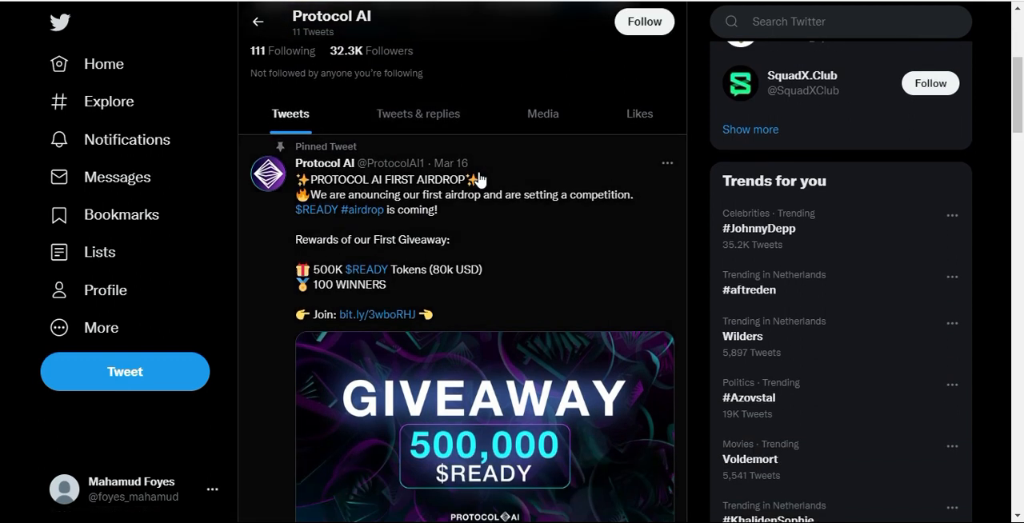
scroll(down, 3)
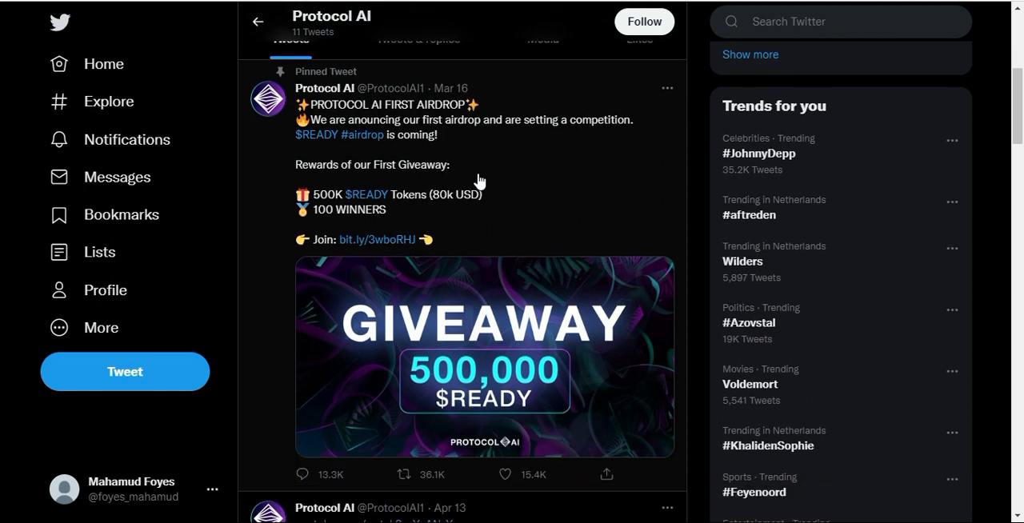
scroll(down, 3)
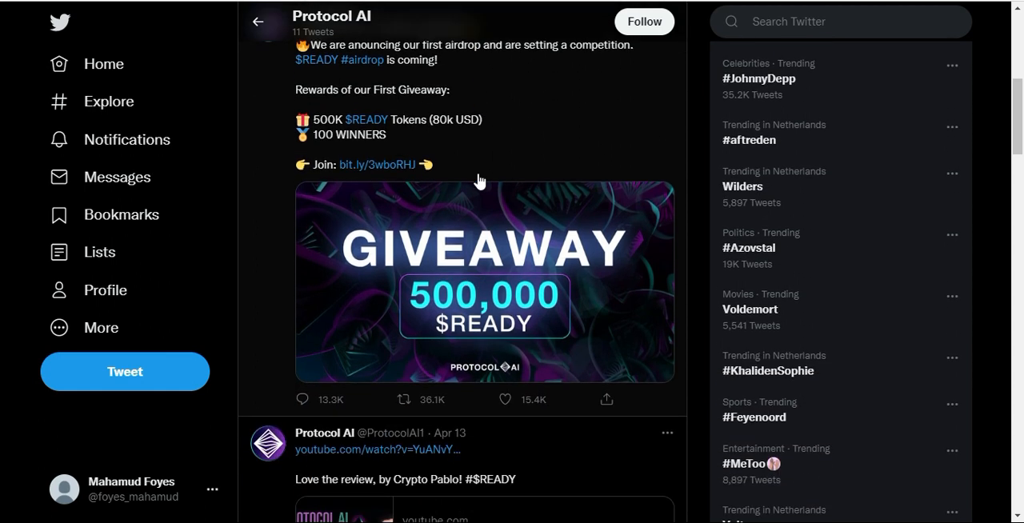
scroll(down, 3)
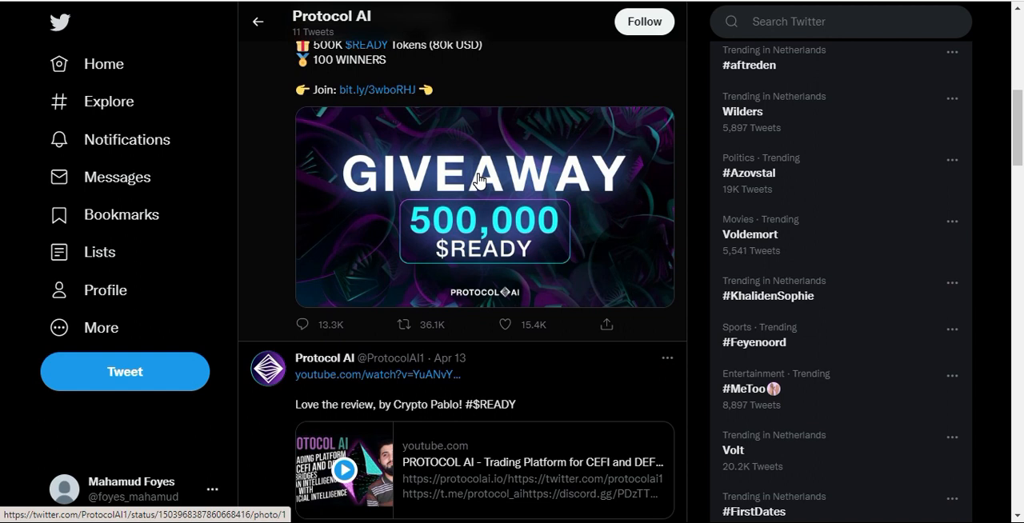
scroll(down, 3)
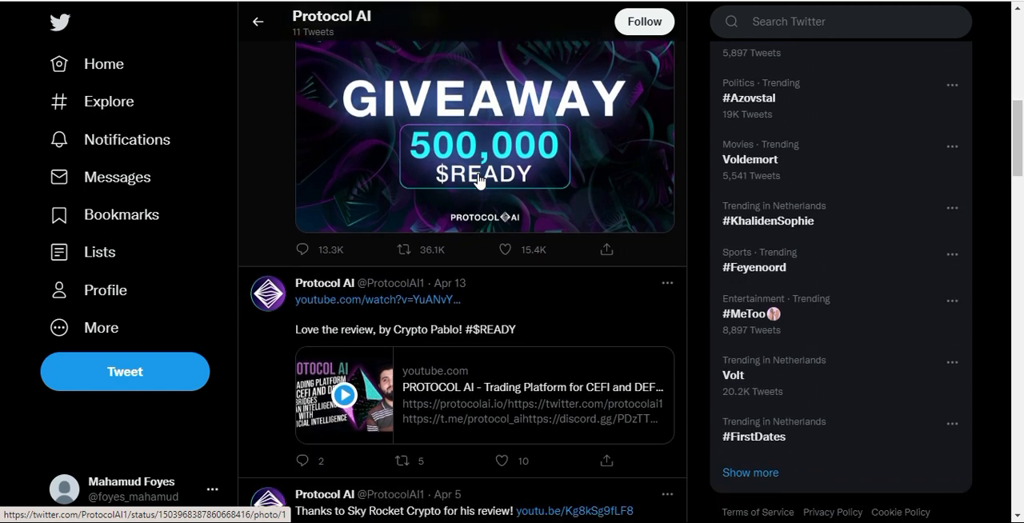
scroll(down, 3)
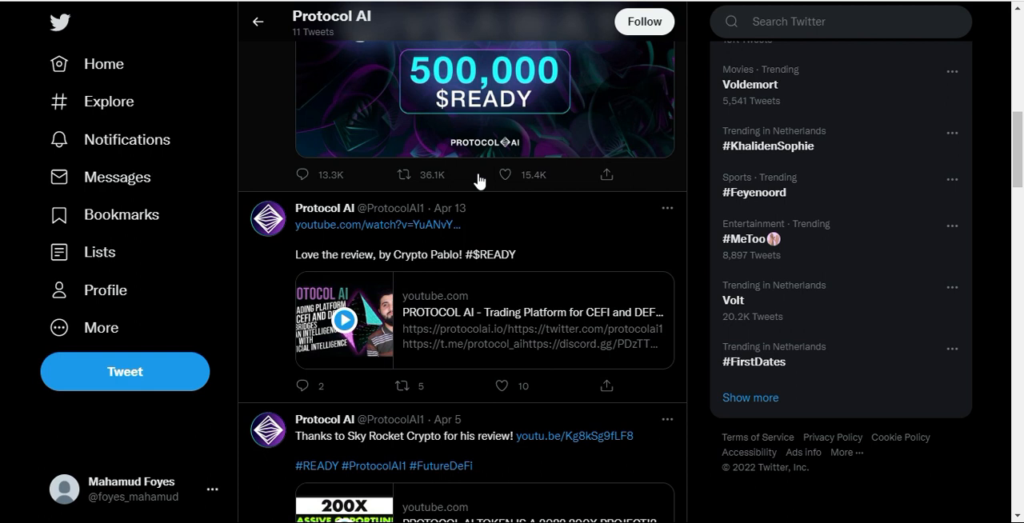
scroll(down, 3)
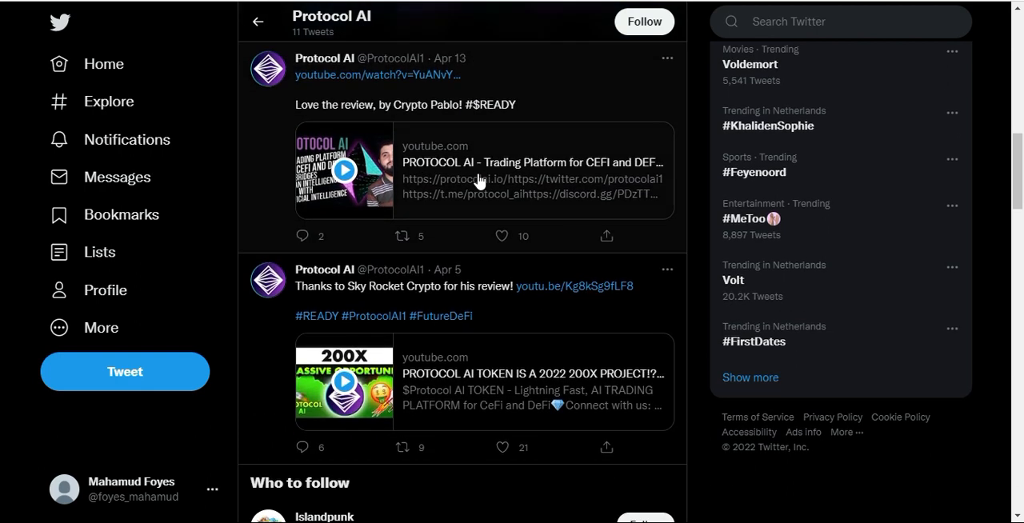
scroll(down, 3)
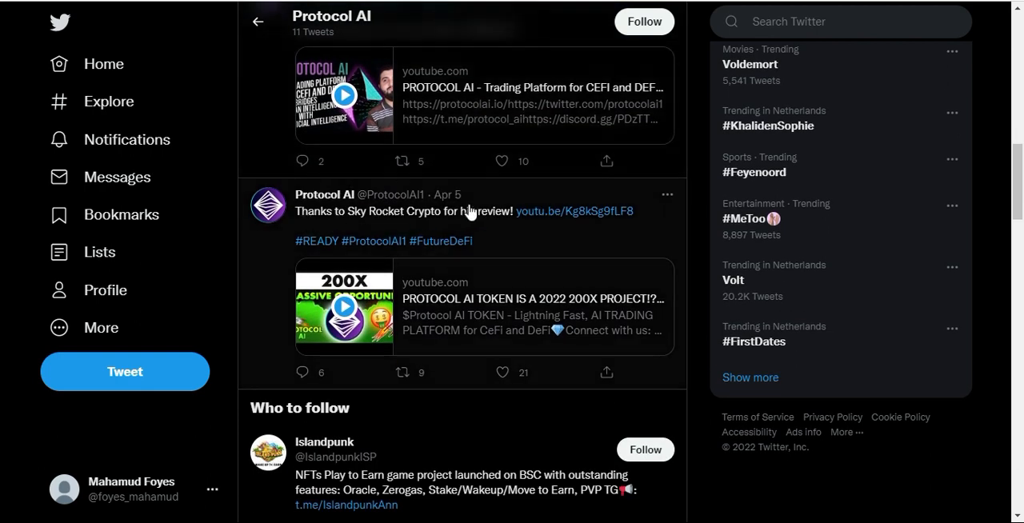
scroll(down, 3)
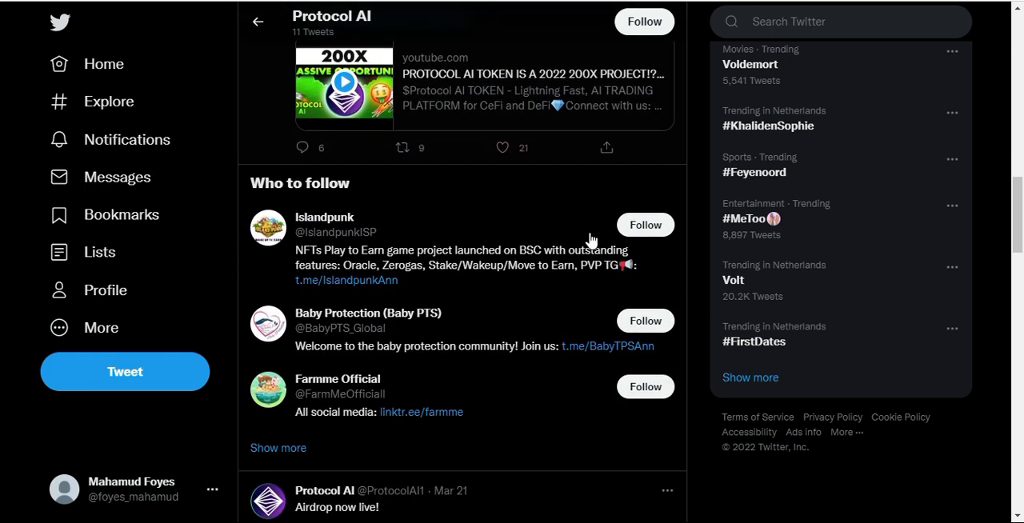
mouse_move(497, 253)
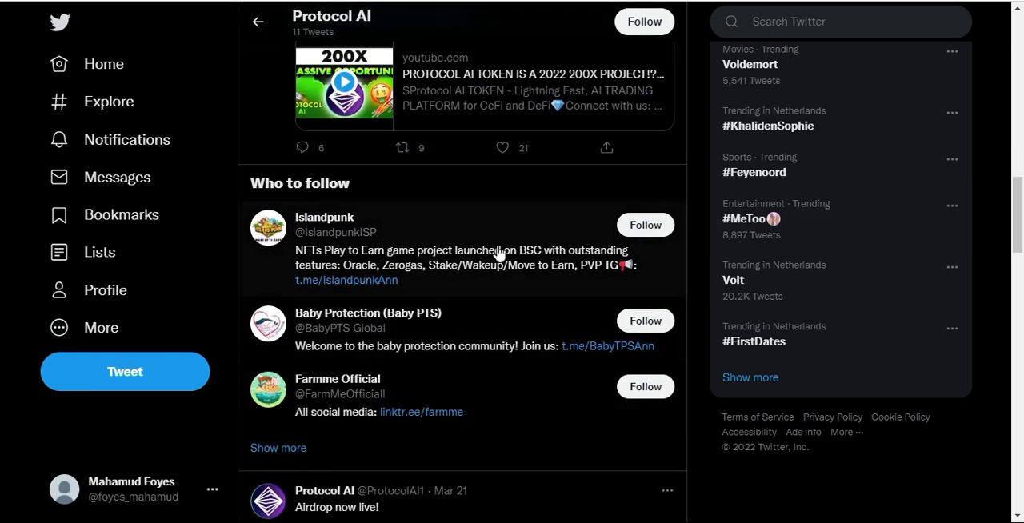
scroll(down, 3)
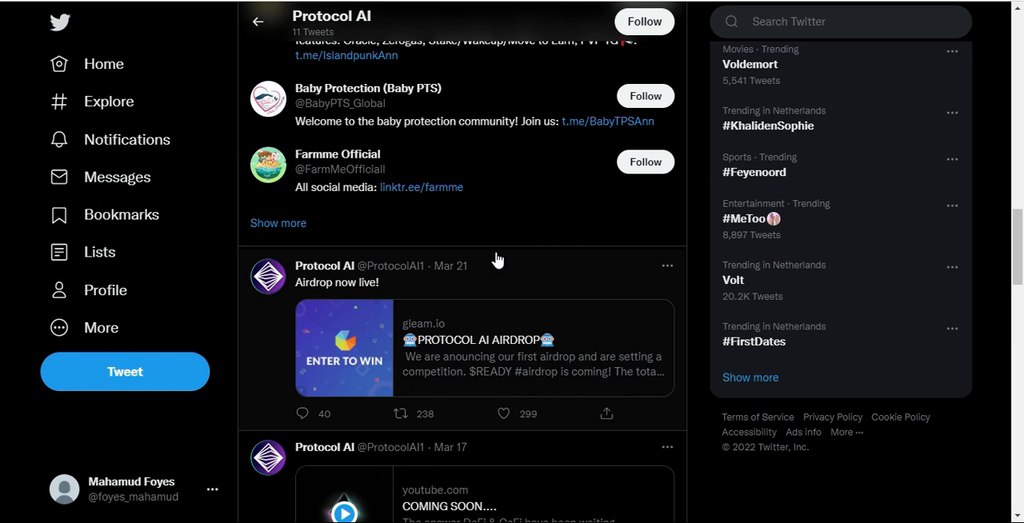
scroll(down, 3)
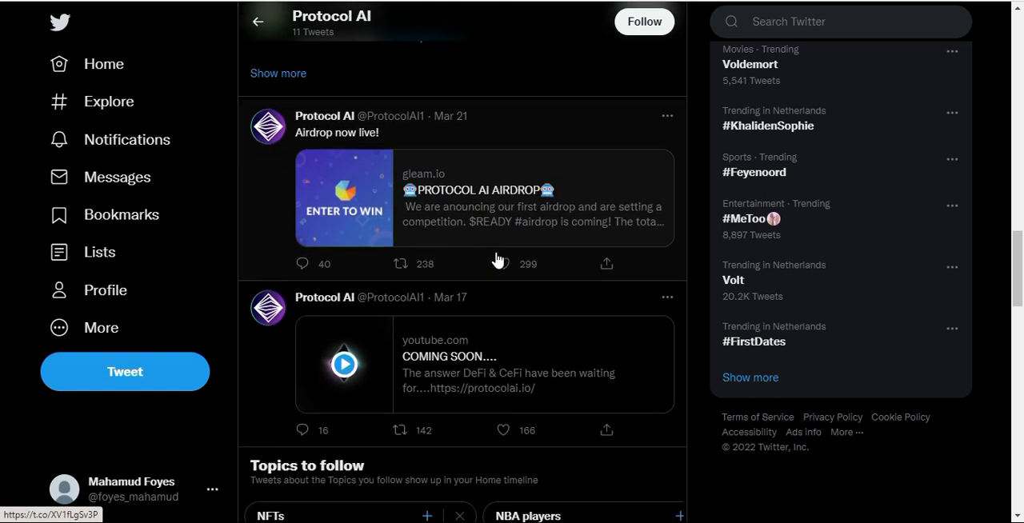
scroll(down, 3)
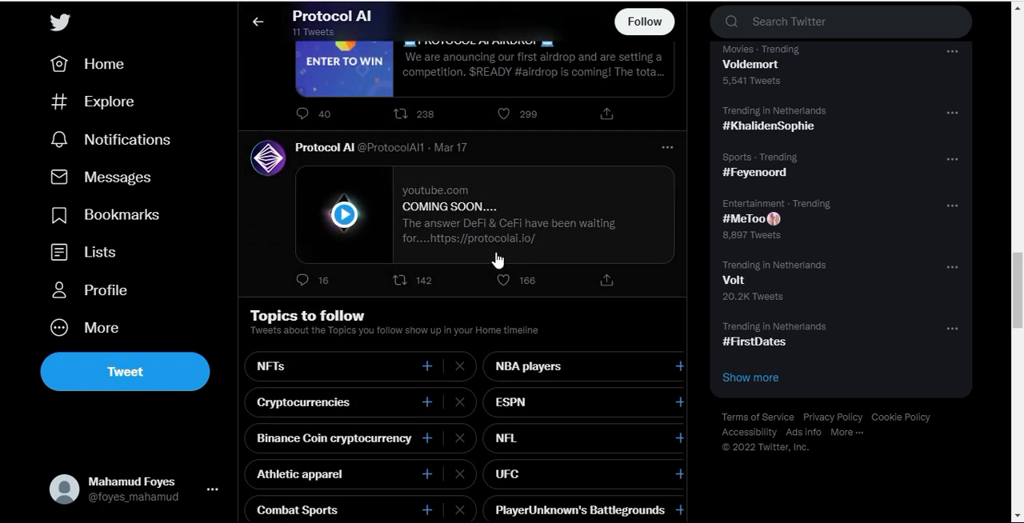
scroll(down, 3)
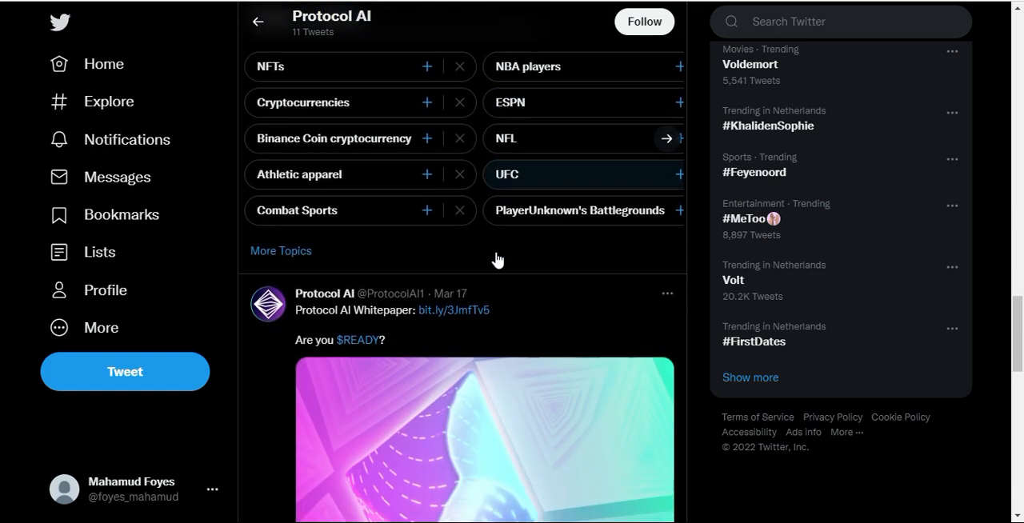
scroll(down, 3)
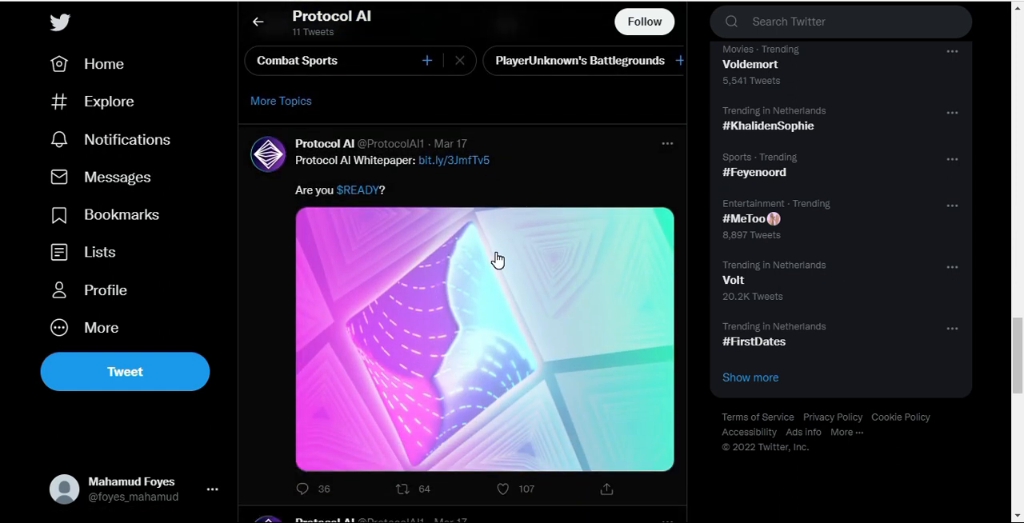
scroll(down, 3)
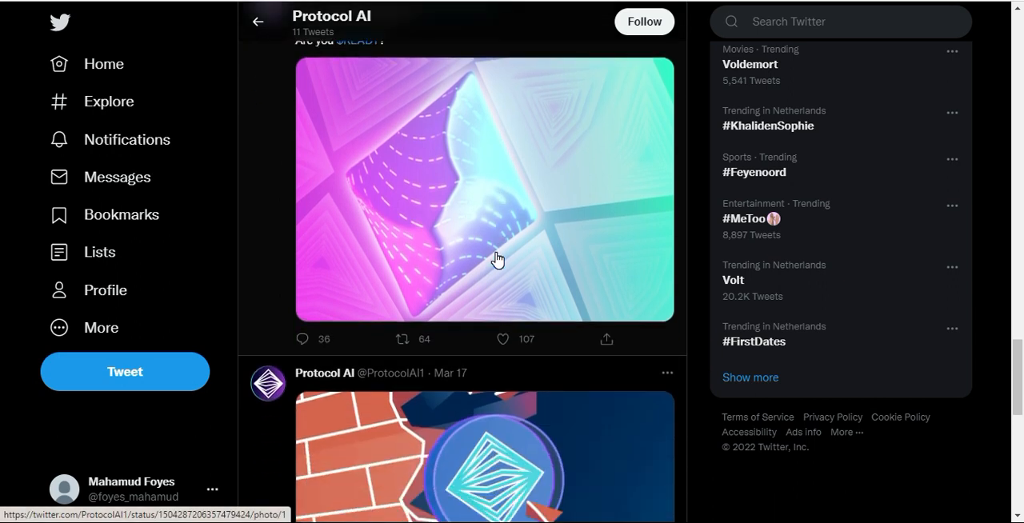
scroll(down, 3)
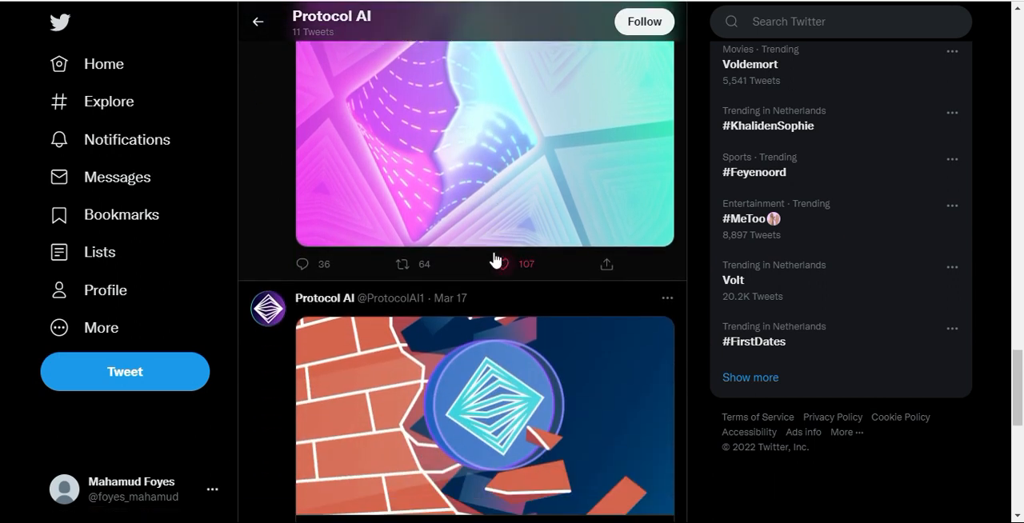
scroll(down, 3)
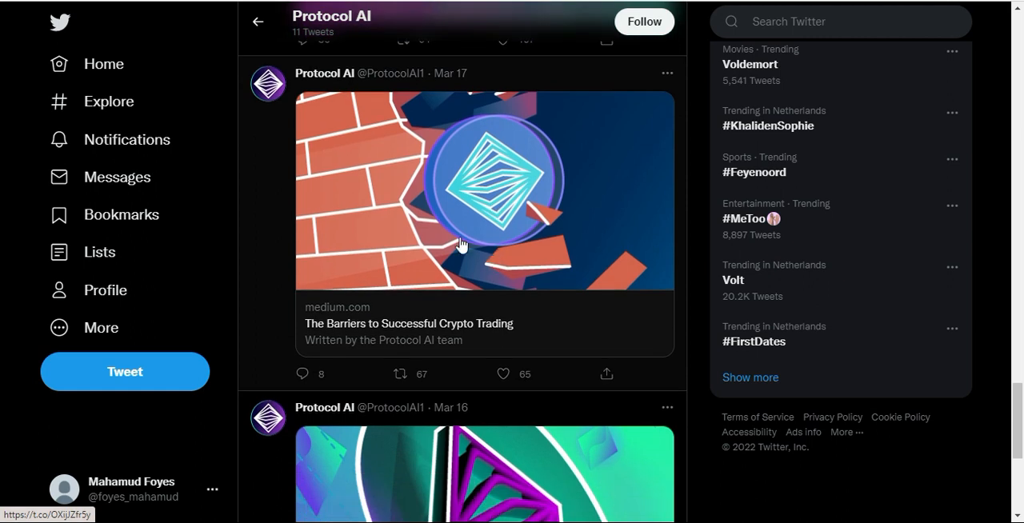
mouse_move(364, 347)
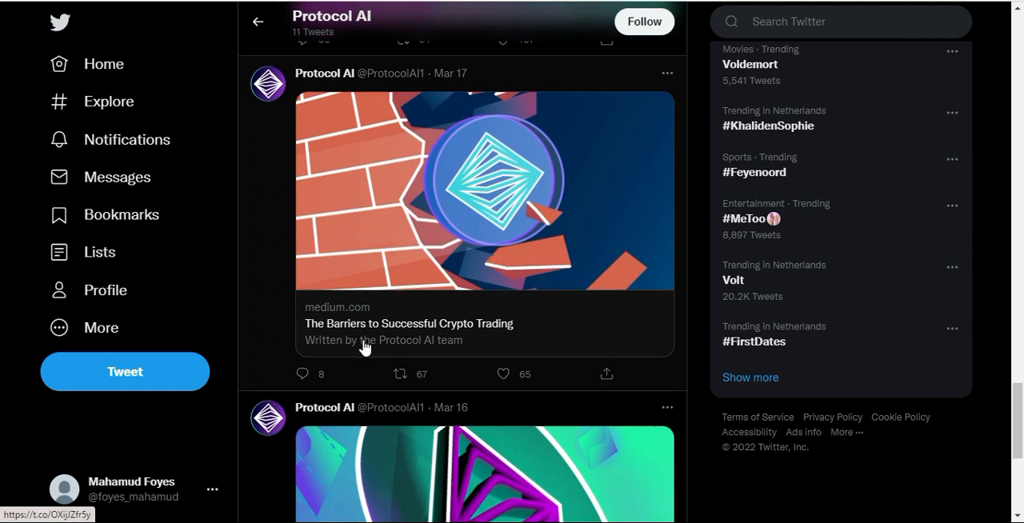
scroll(down, 3)
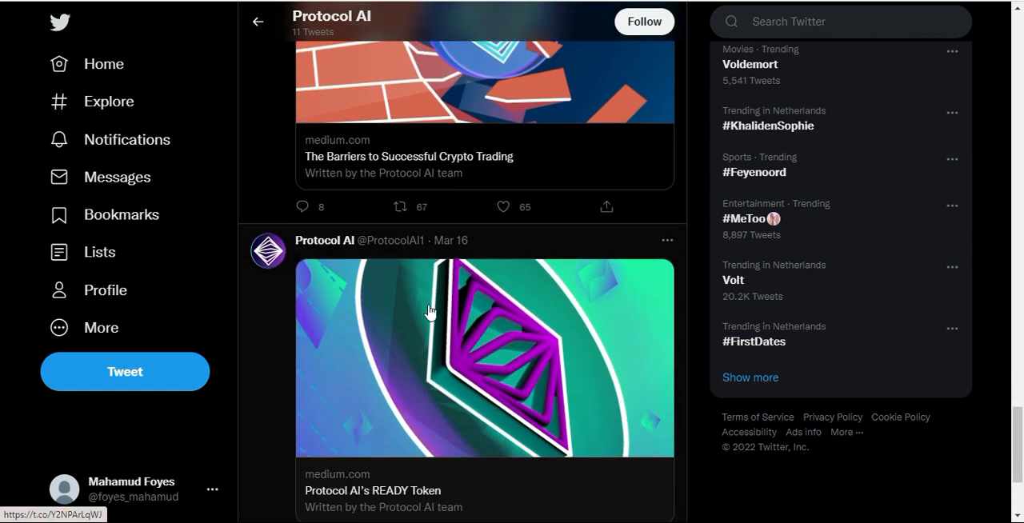
scroll(down, 3)
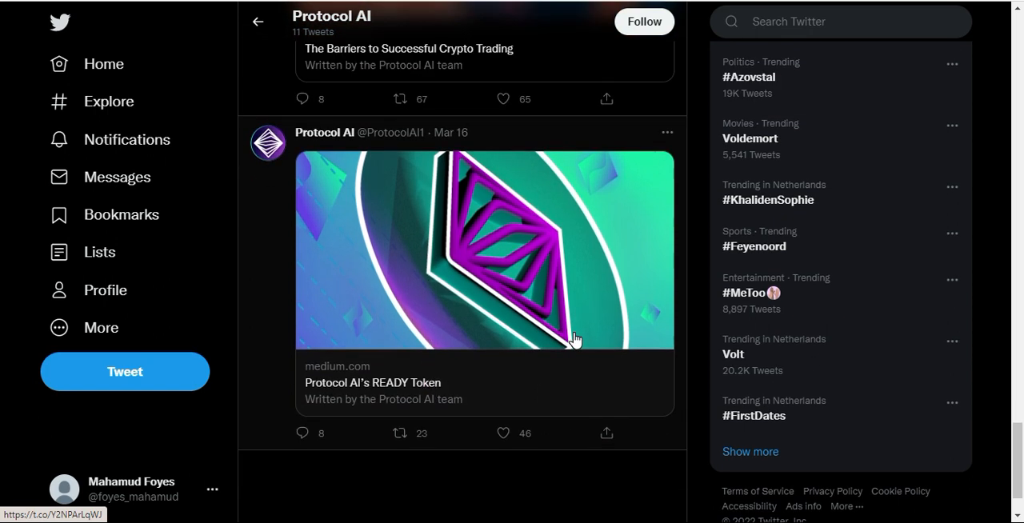
scroll(down, 3)
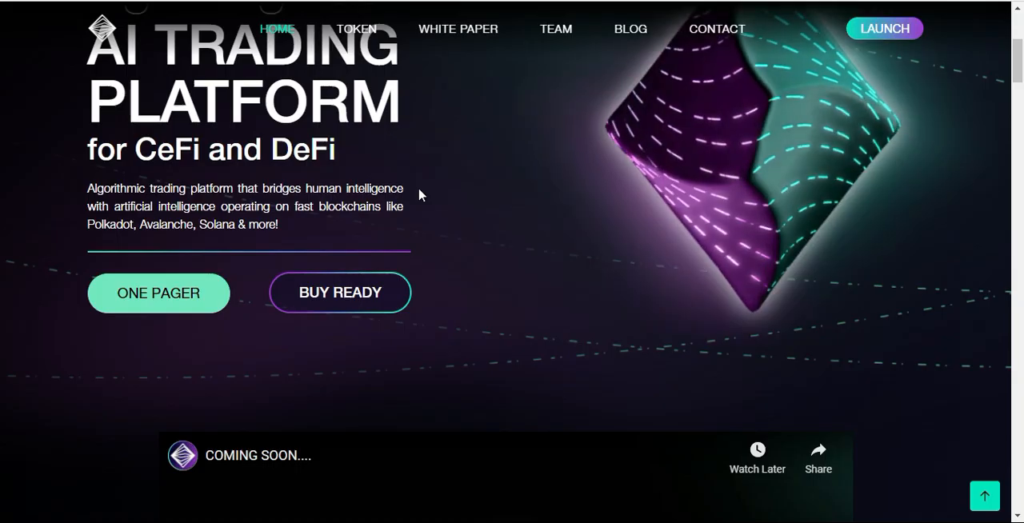
scroll(down, 3)
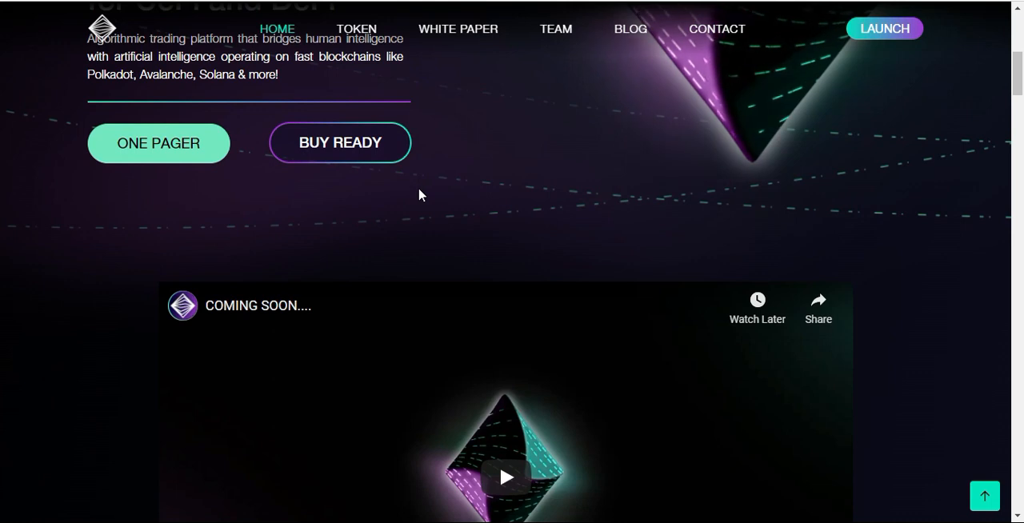
scroll(down, 3)
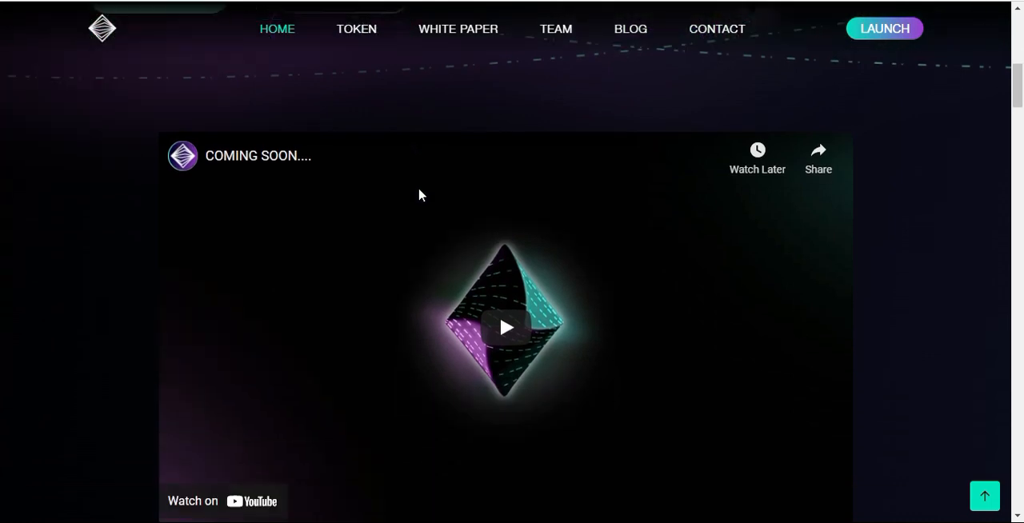
scroll(up, 3)
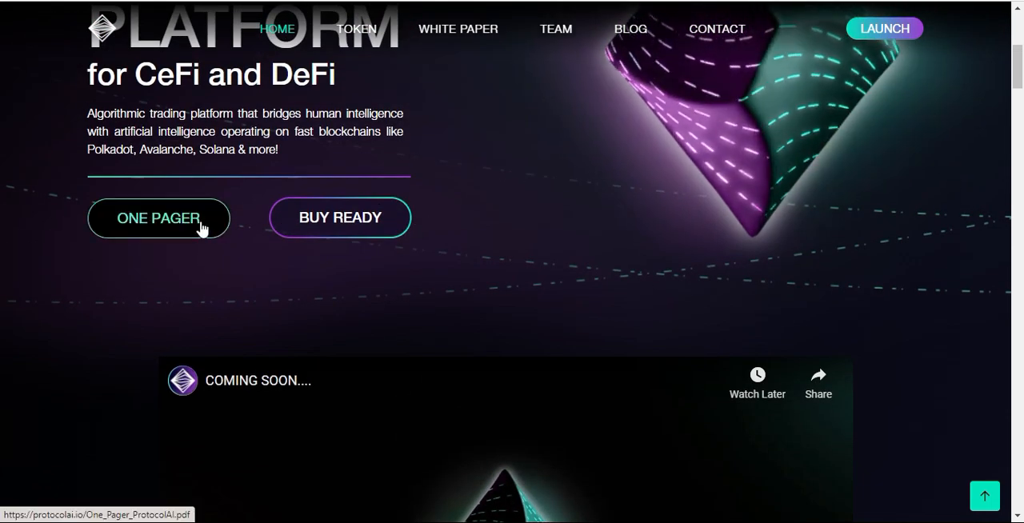
scroll(down, 3)
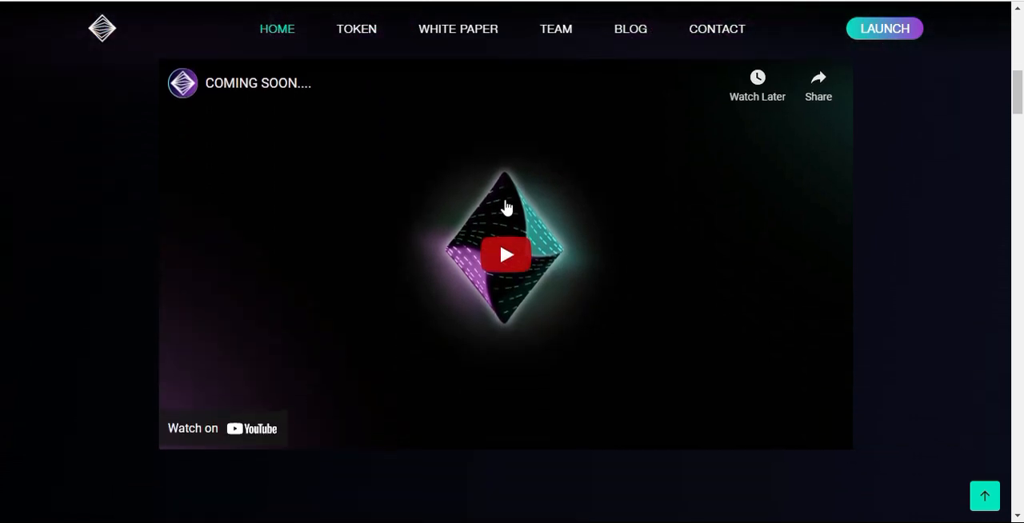
scroll(down, 3)
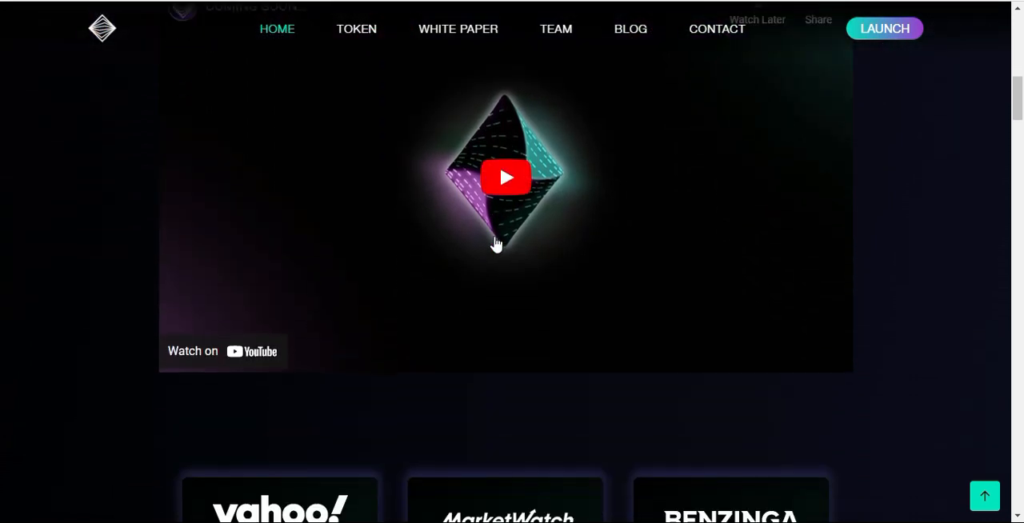
scroll(down, 3)
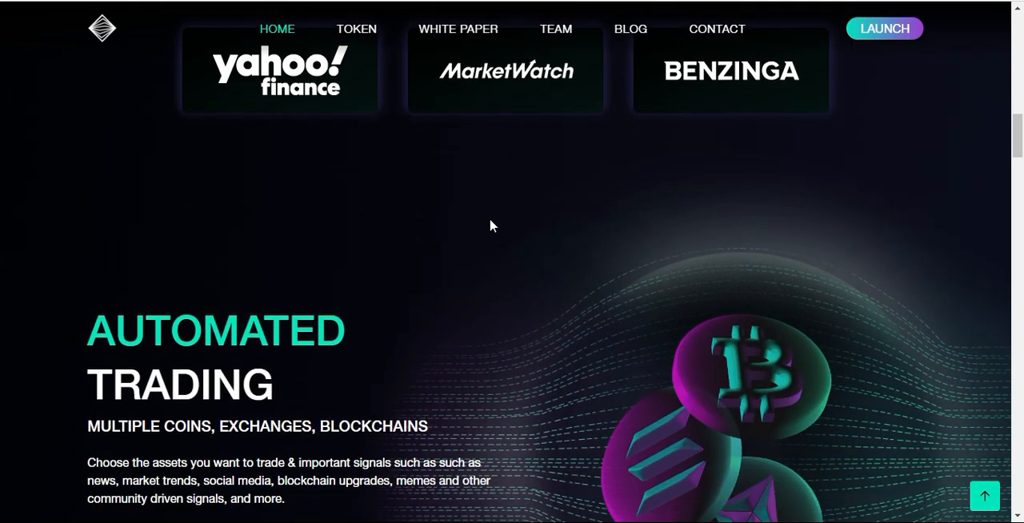
scroll(down, 3)
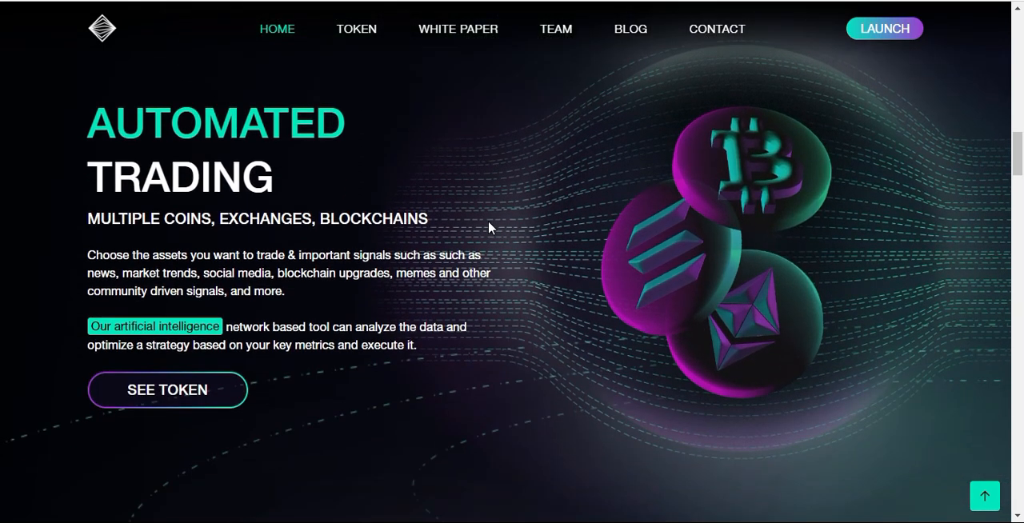
scroll(down, 3)
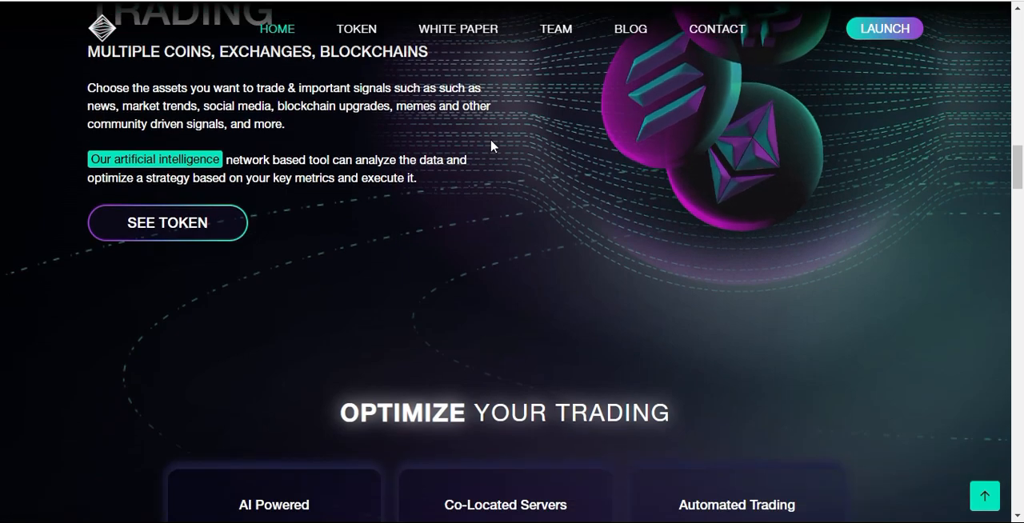
scroll(down, 3)
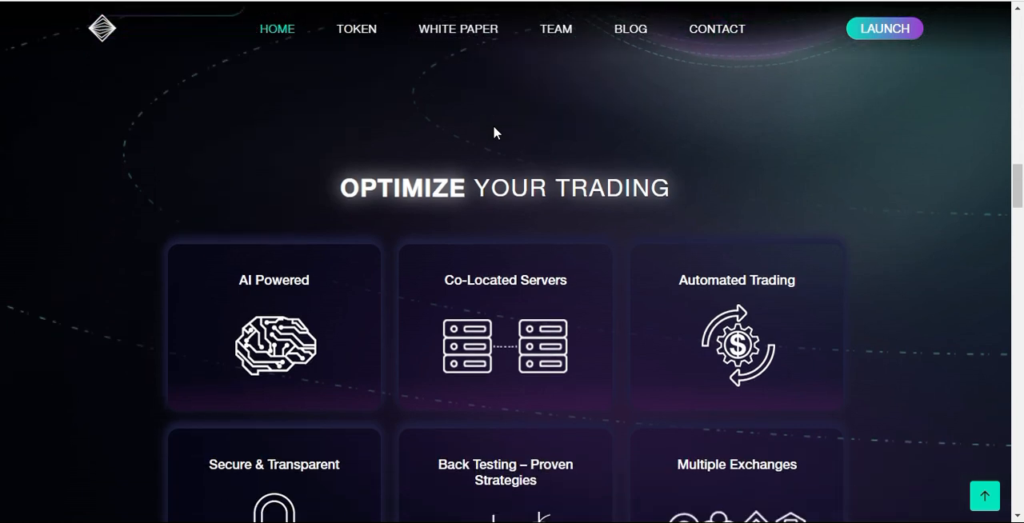
scroll(down, 3)
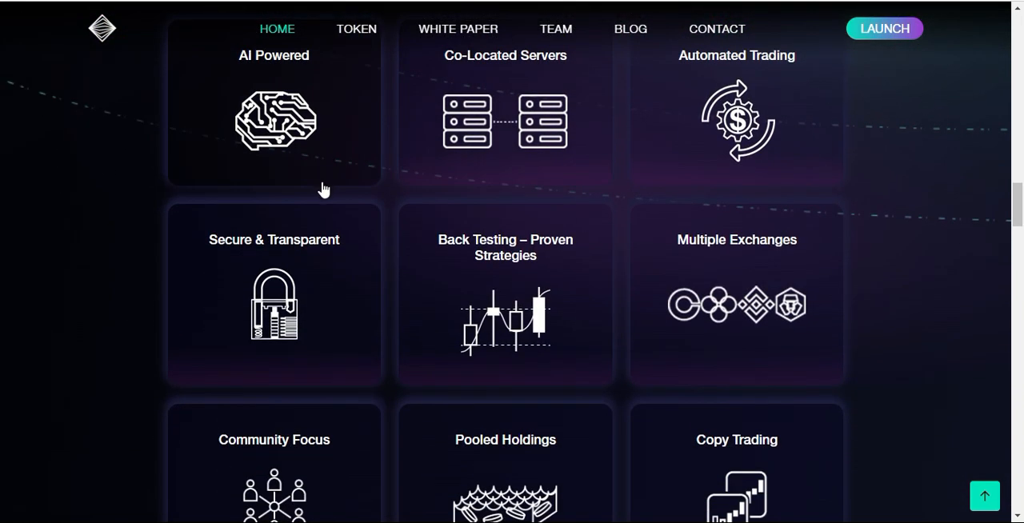
scroll(down, 3)
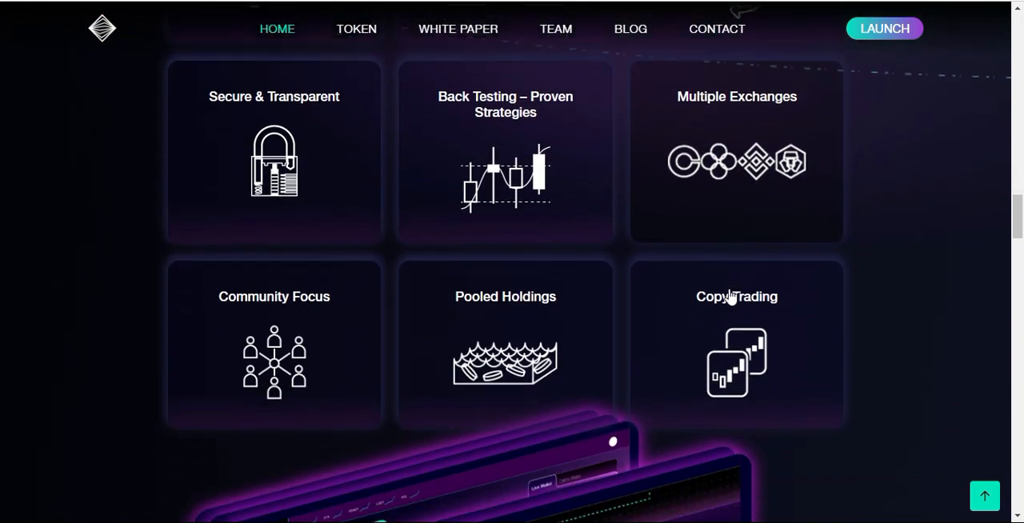
scroll(down, 3)
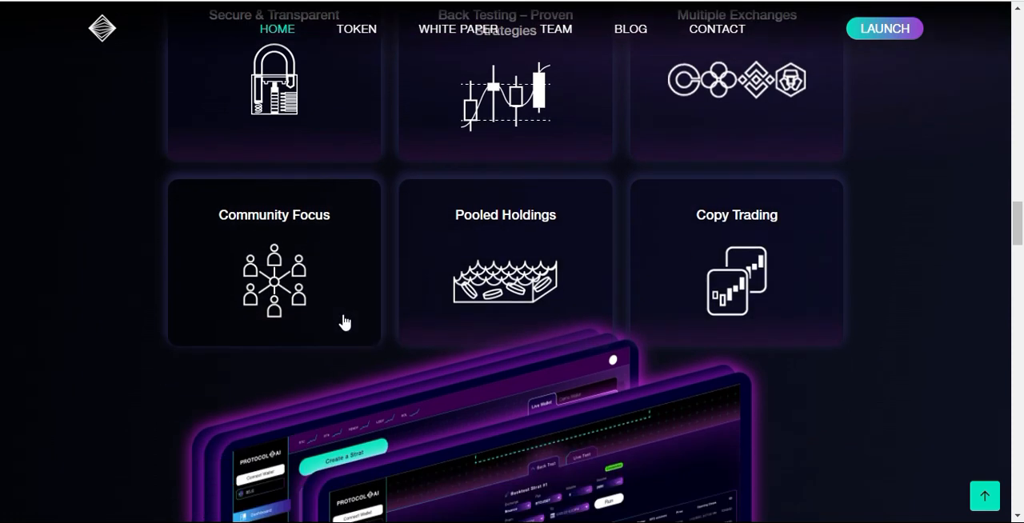
scroll(down, 3)
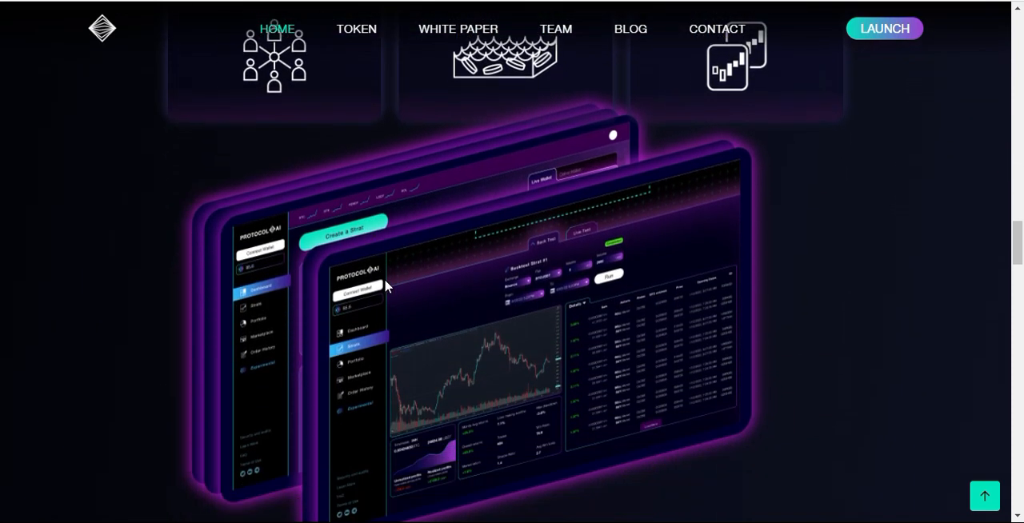
scroll(down, 3)
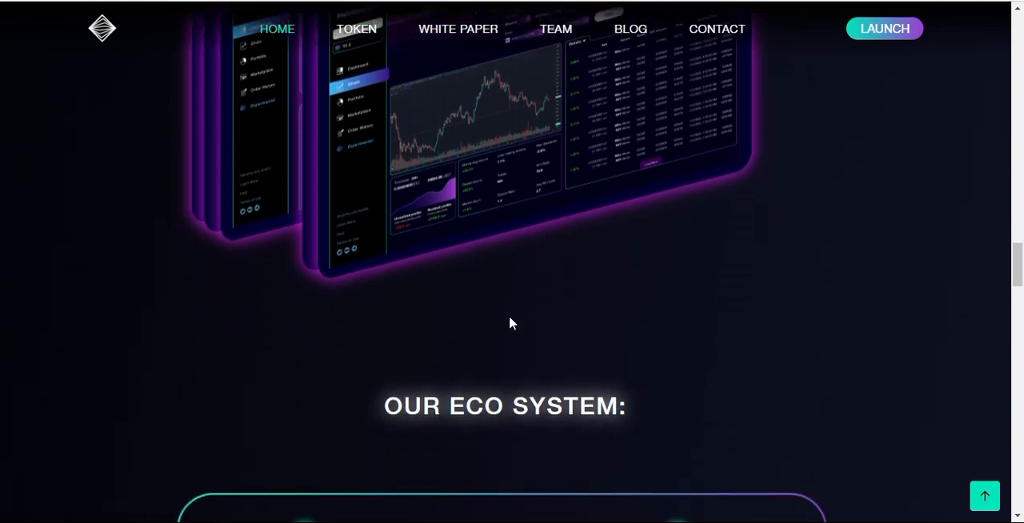
scroll(down, 3)
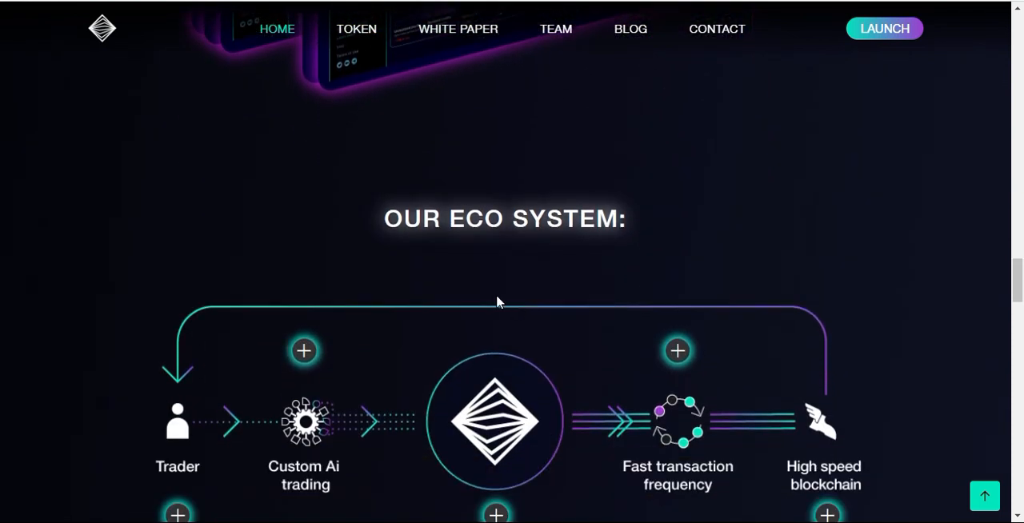
scroll(down, 3)
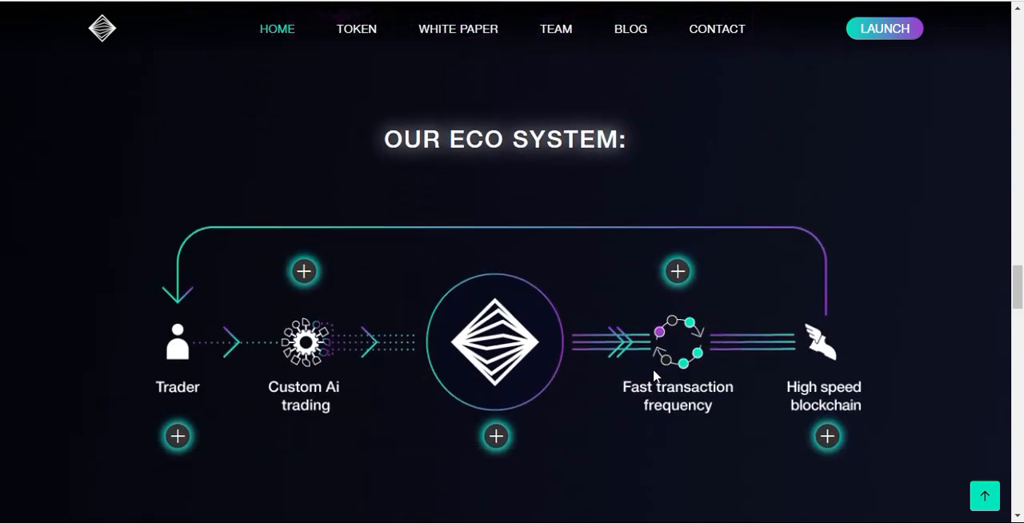
scroll(down, 3)
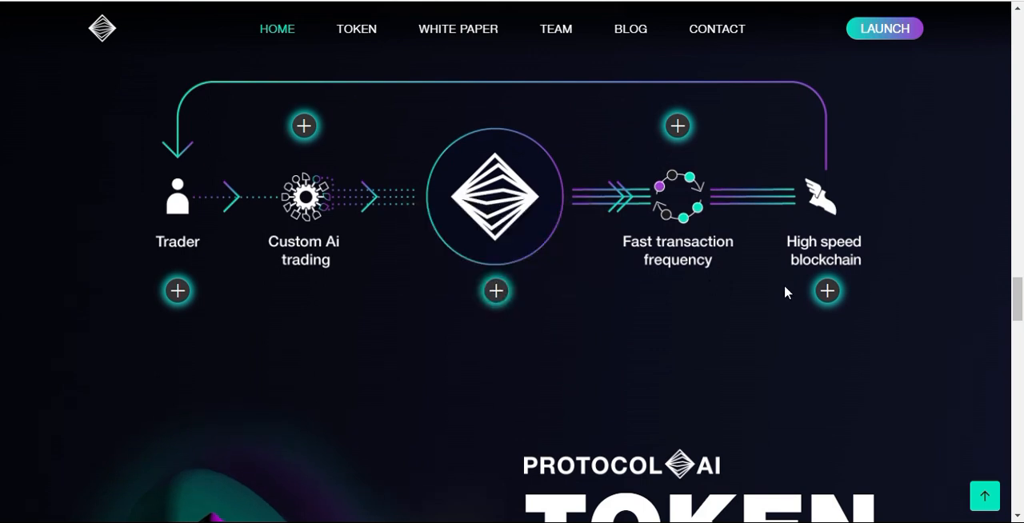
scroll(down, 3)
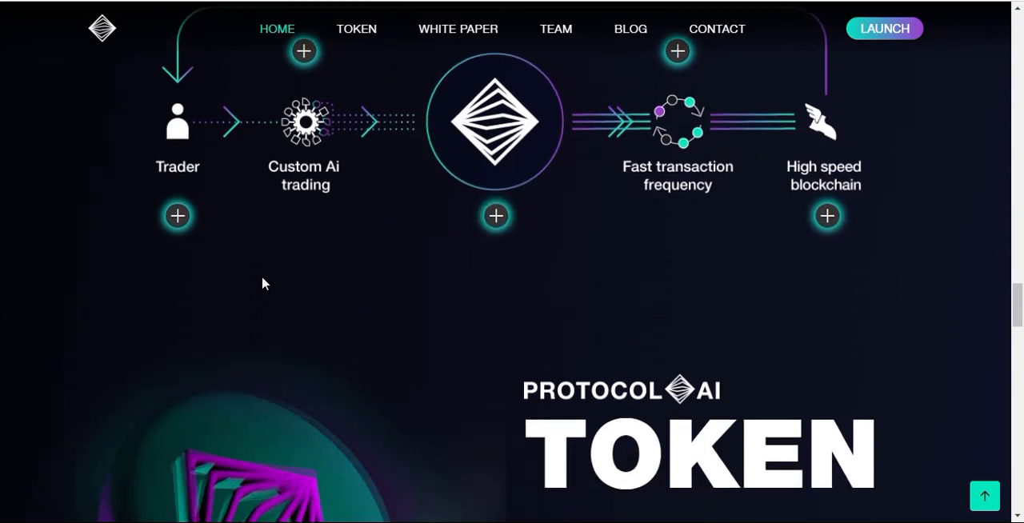
scroll(down, 3)
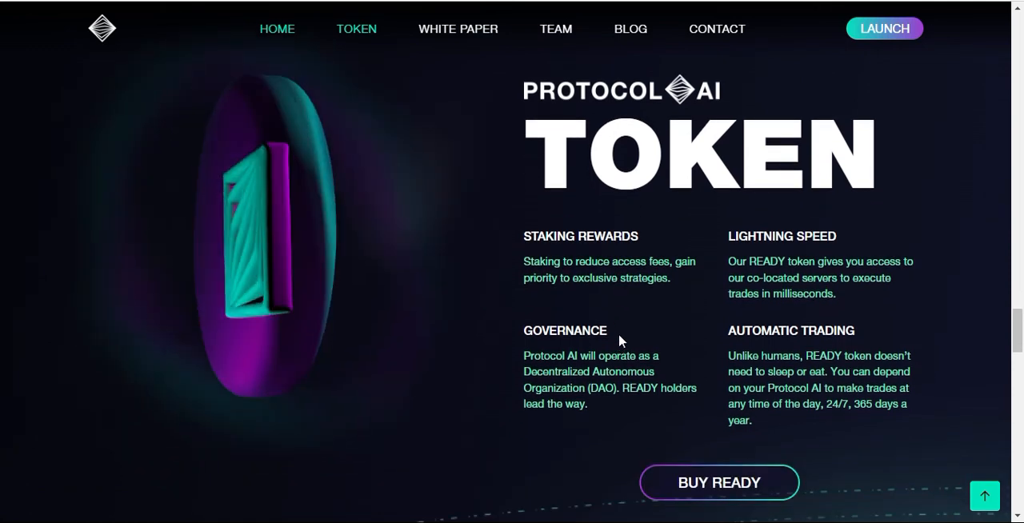
scroll(down, 3)
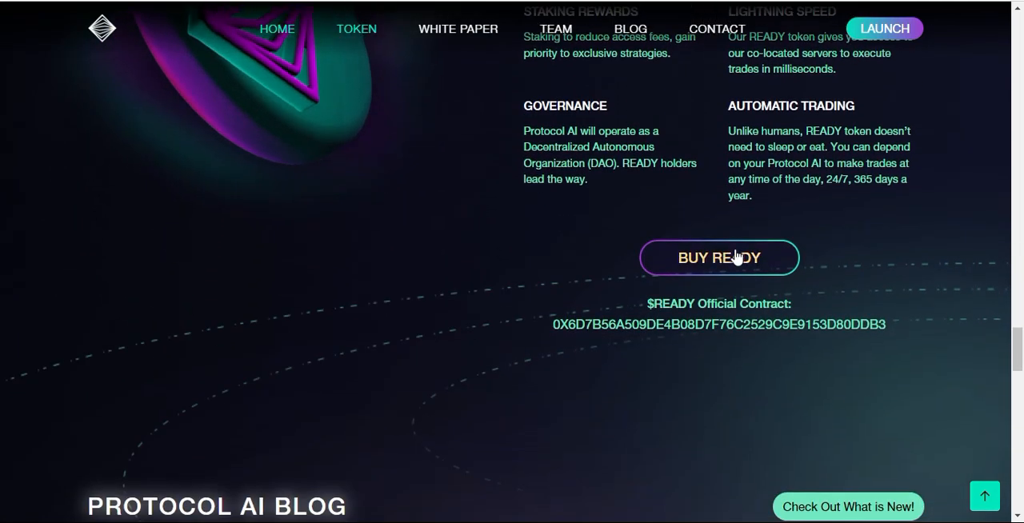
mouse_move(739, 464)
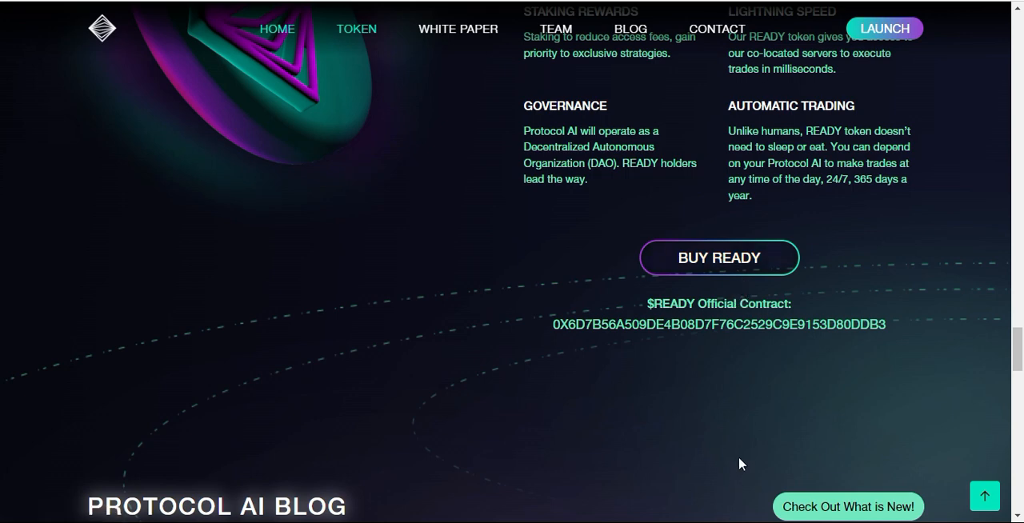
scroll(down, 3)
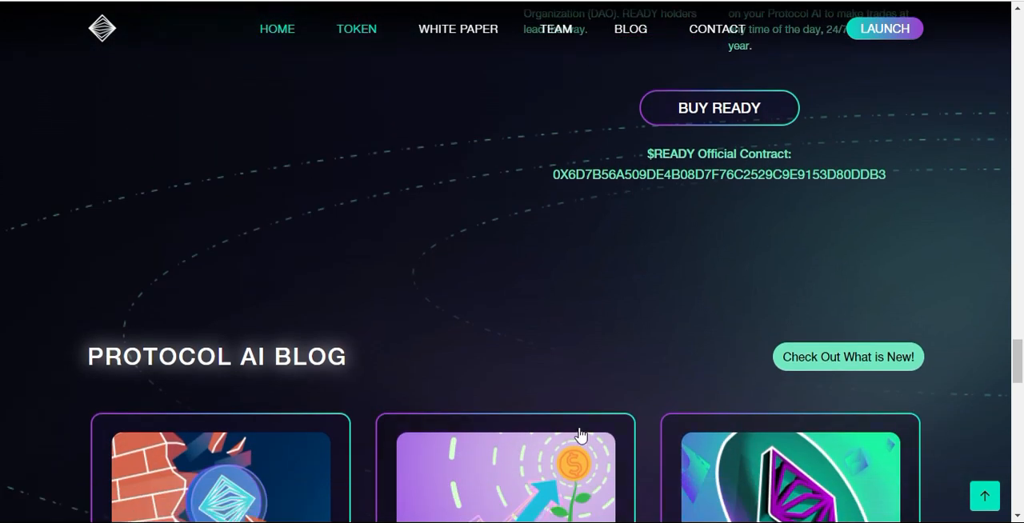
scroll(down, 3)
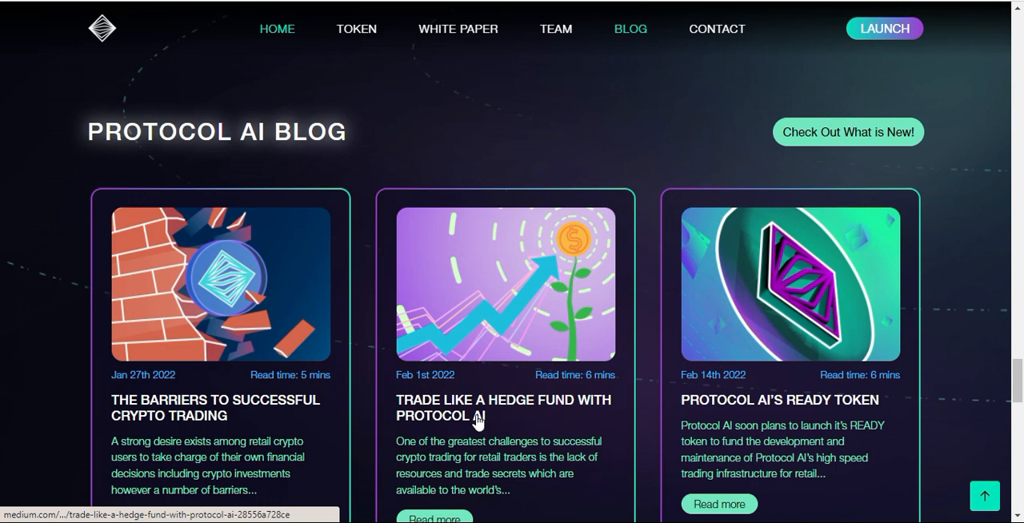
mouse_move(696, 340)
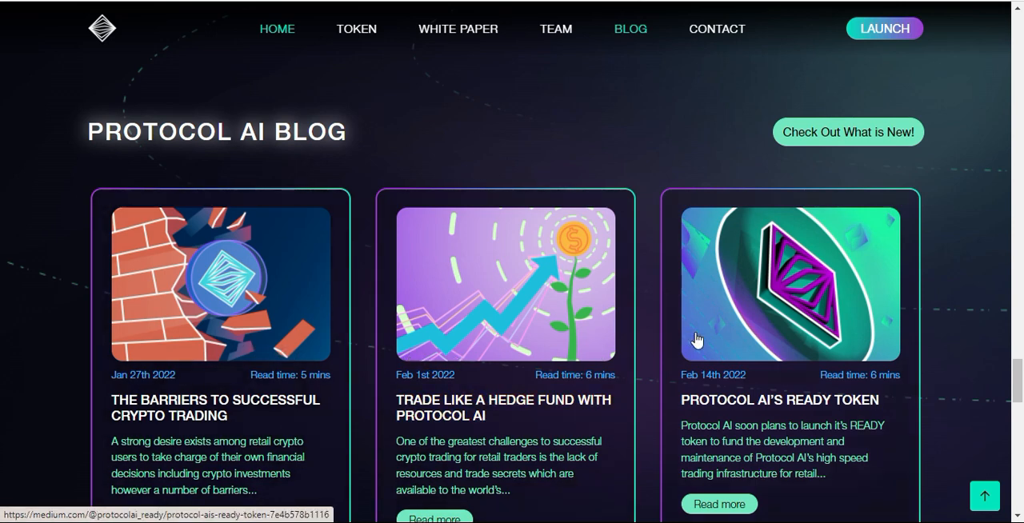
scroll(down, 3)
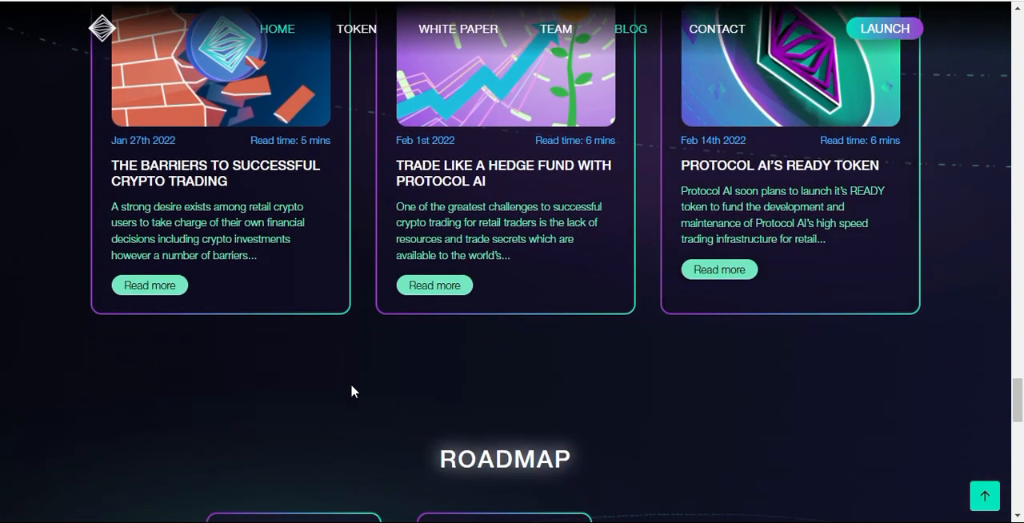
scroll(down, 3)
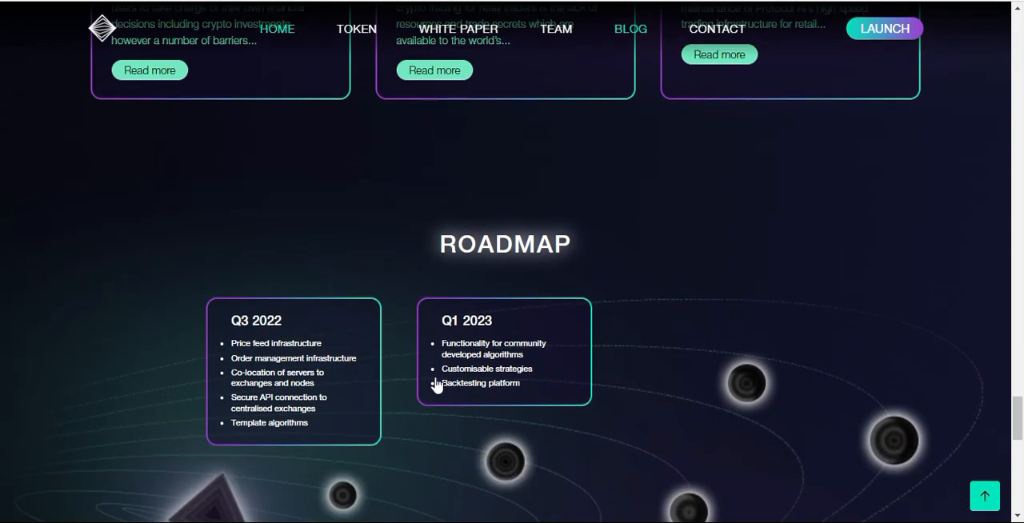
scroll(down, 3)
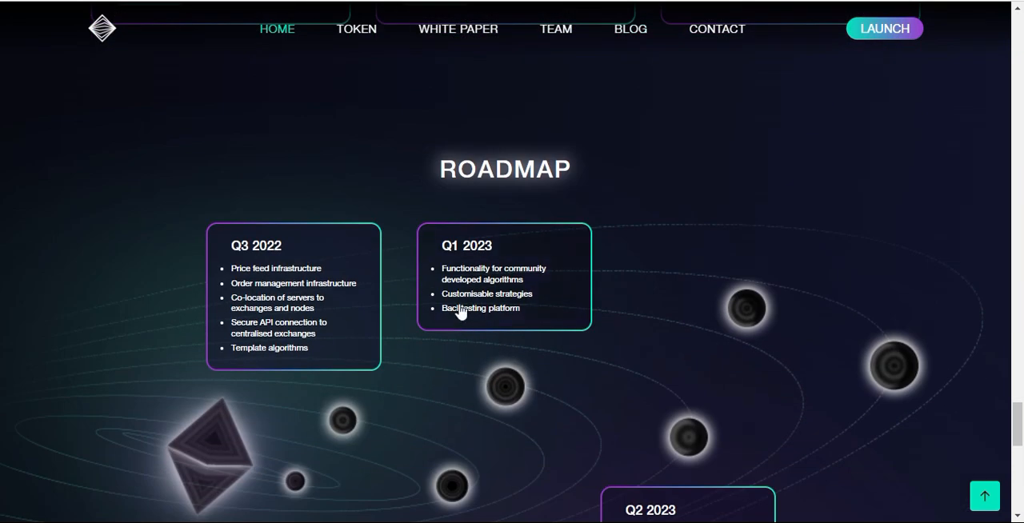
scroll(up, 3)
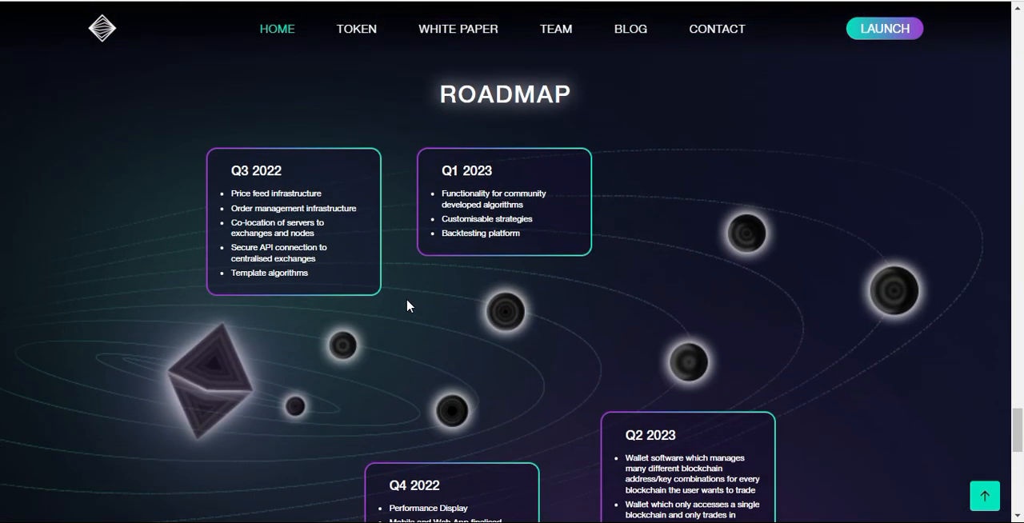
scroll(down, 3)
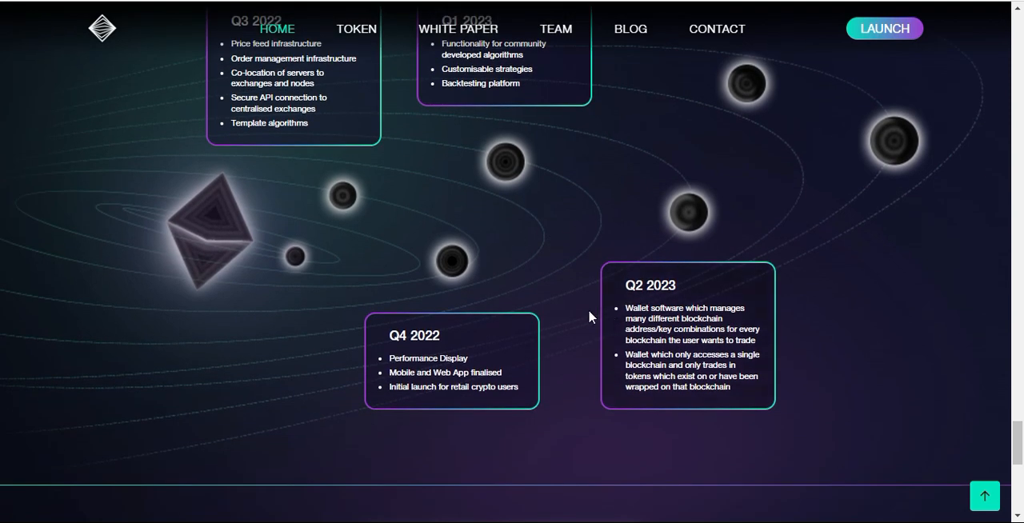
scroll(down, 3)
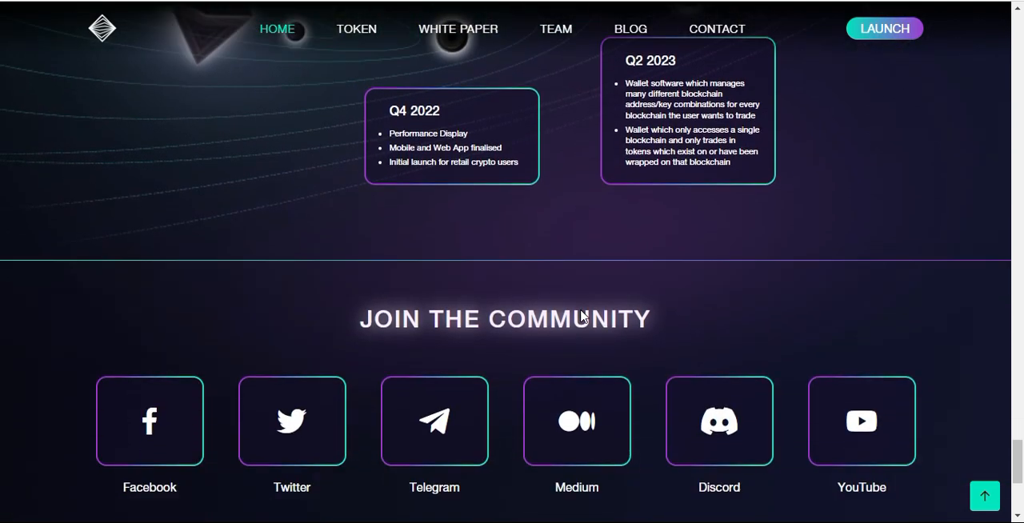
scroll(down, 3)
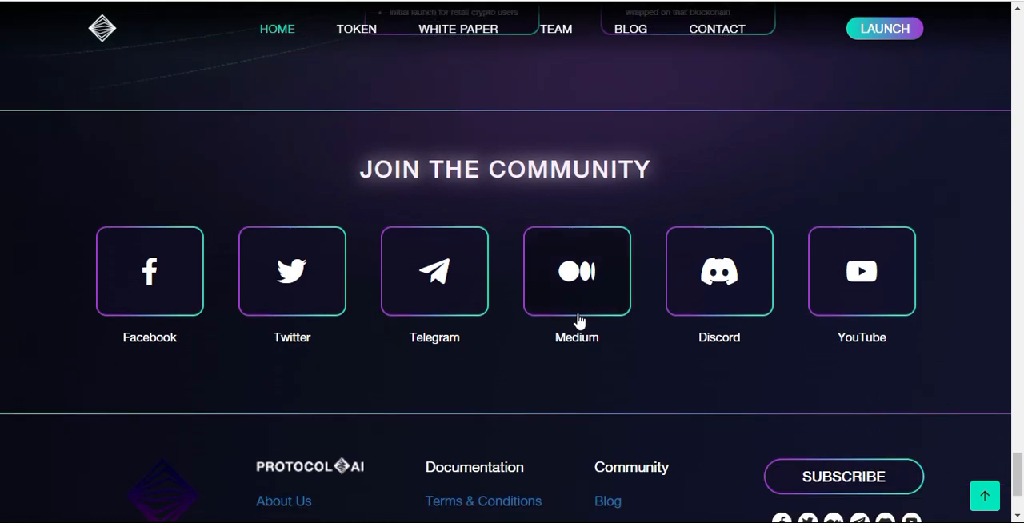
mouse_move(292, 295)
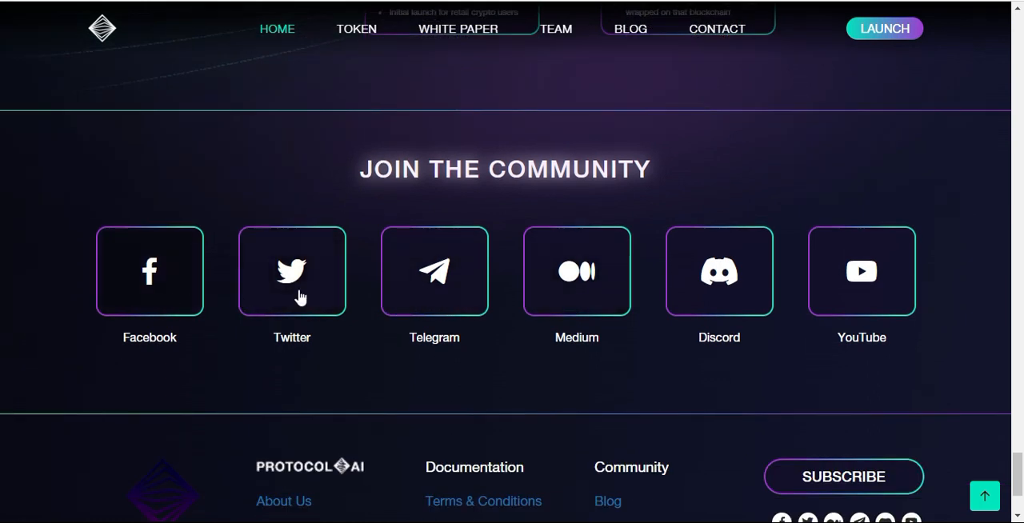
scroll(down, 3)
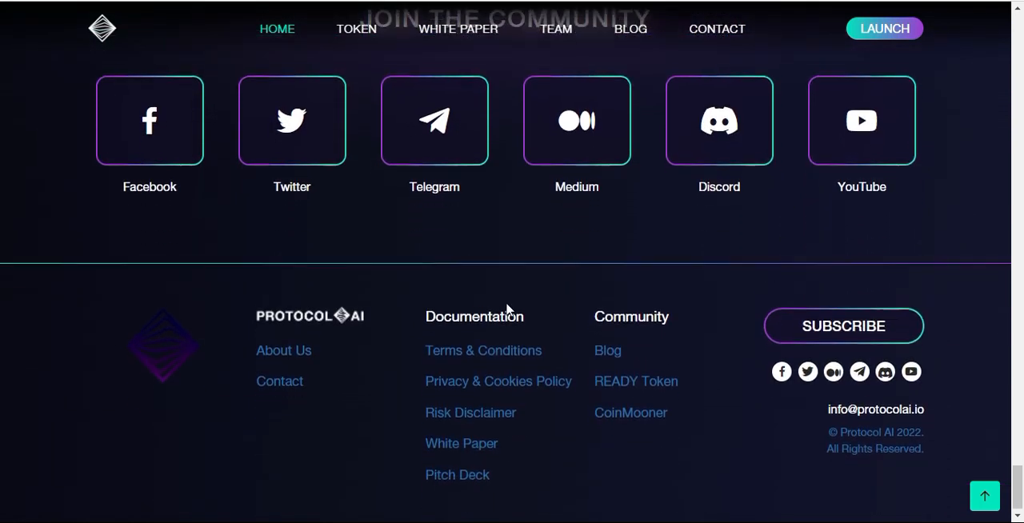
scroll(up, 3)
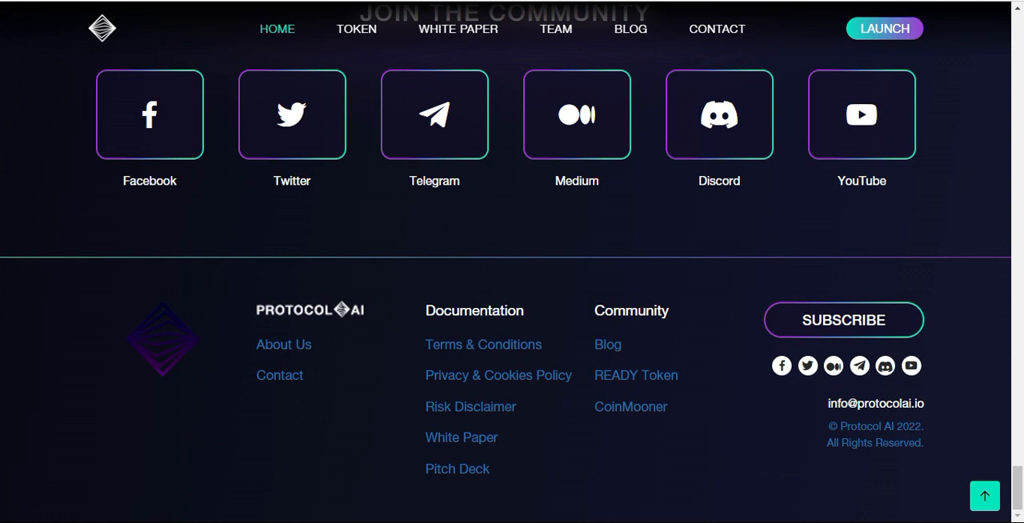
mouse_move(734, 485)
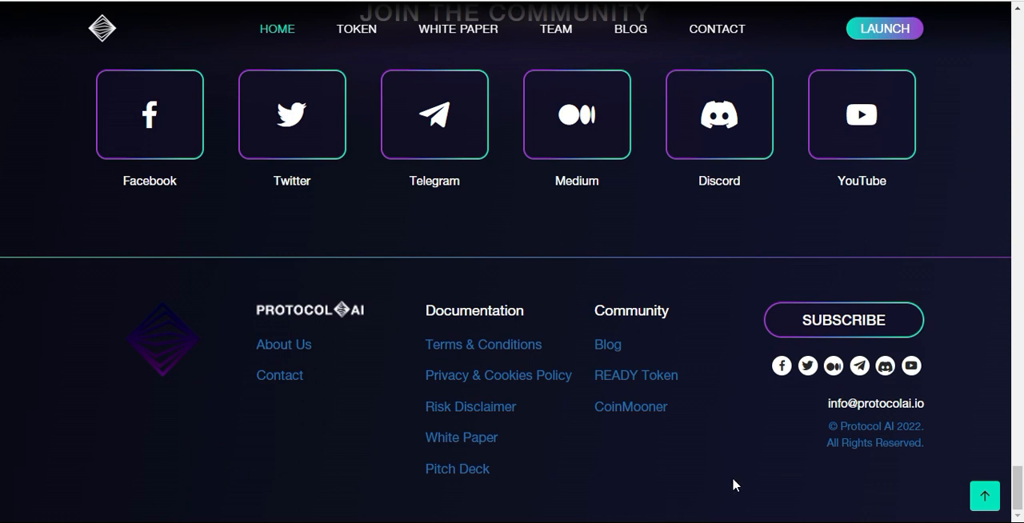